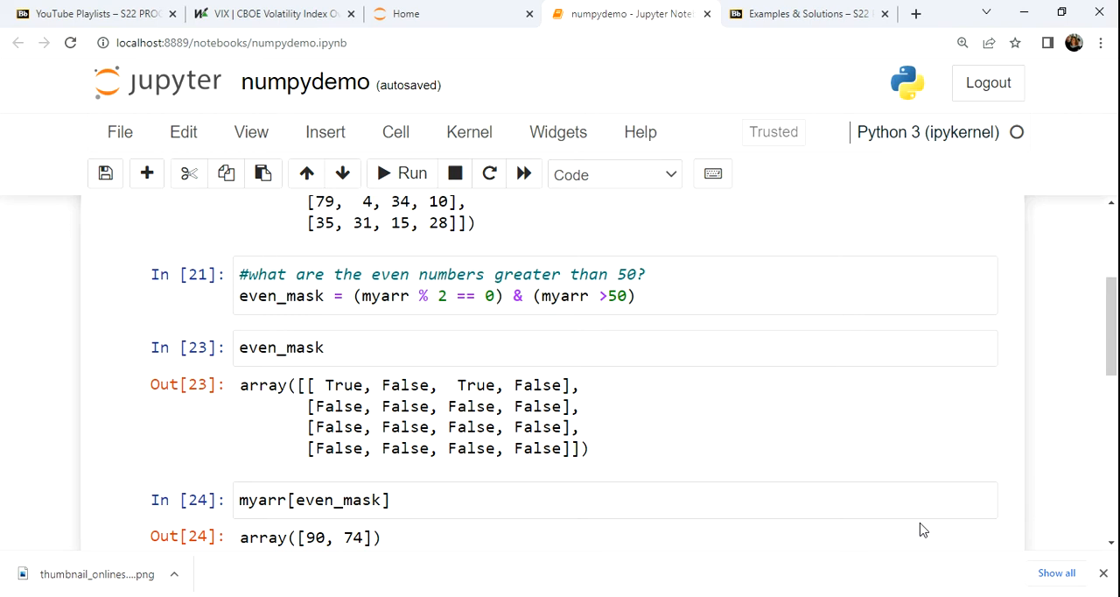
mouse_move(705, 389)
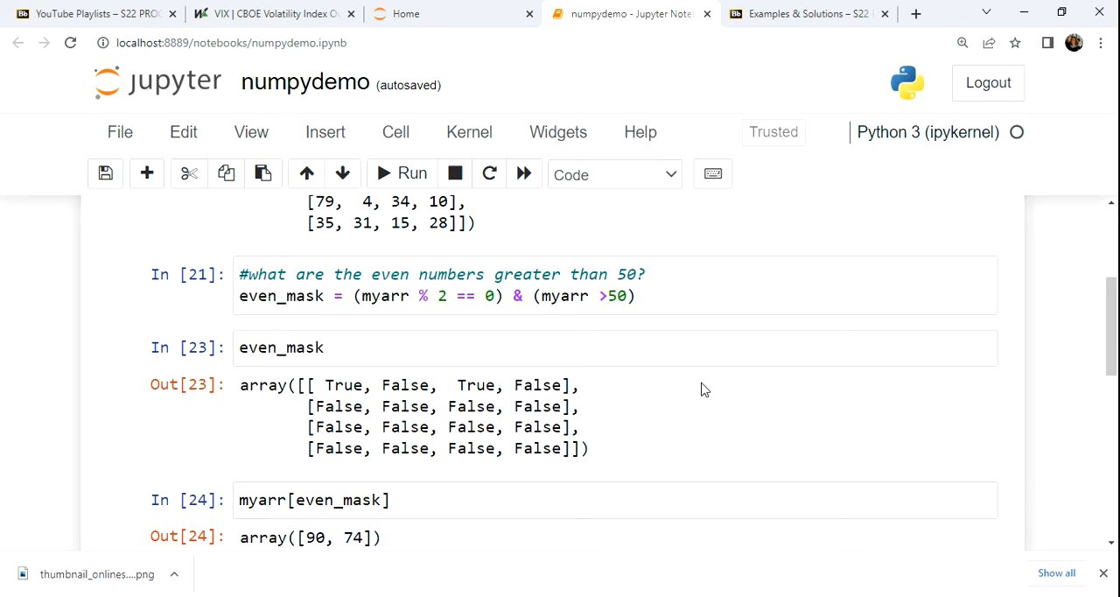
mouse_move(639, 324)
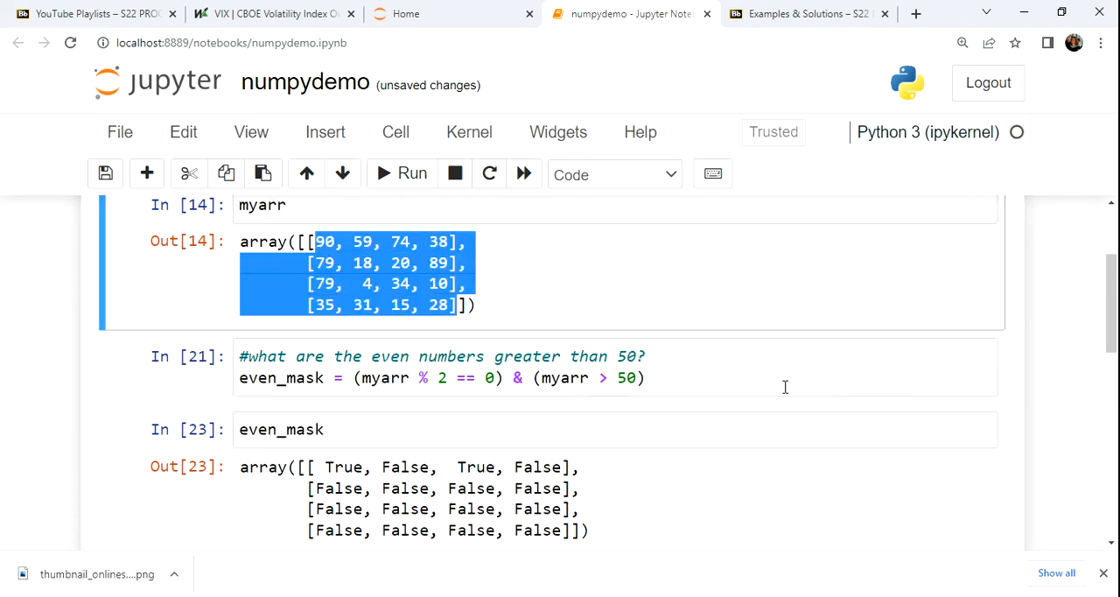
mouse_move(710, 441)
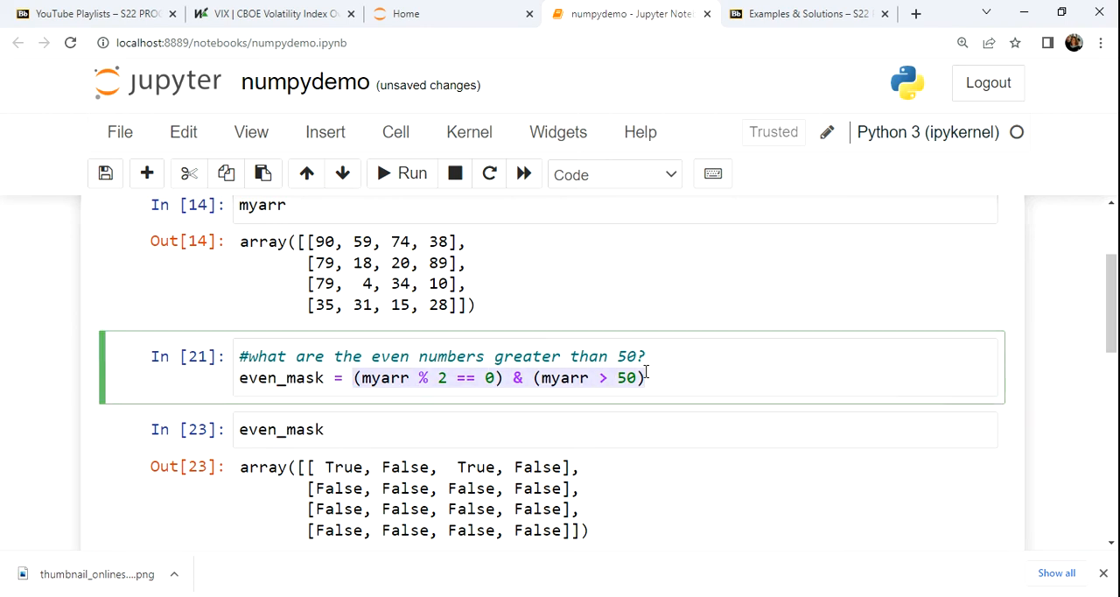
Review the earlier True/False row mask output and the even_mask used in the row-selection cell
scroll(down, 3)
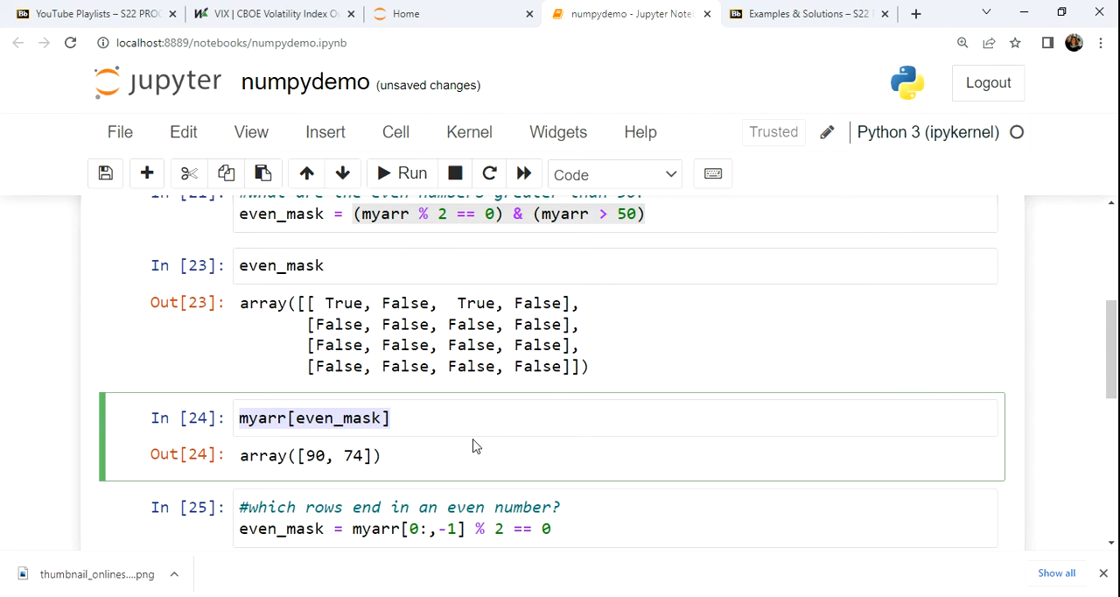
mouse_move(469, 415)
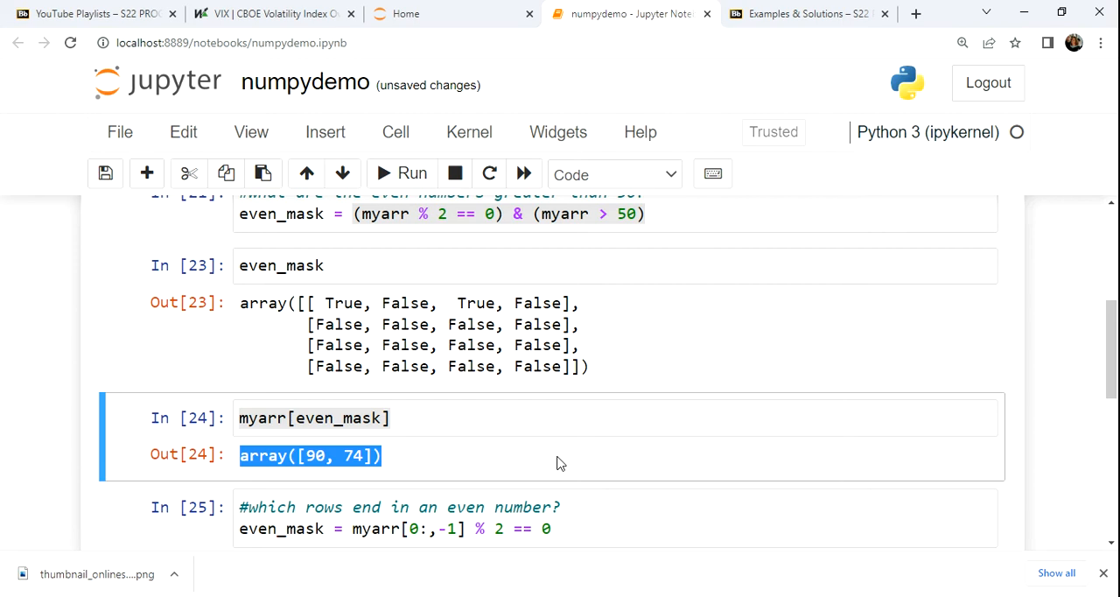
mouse_move(674, 453)
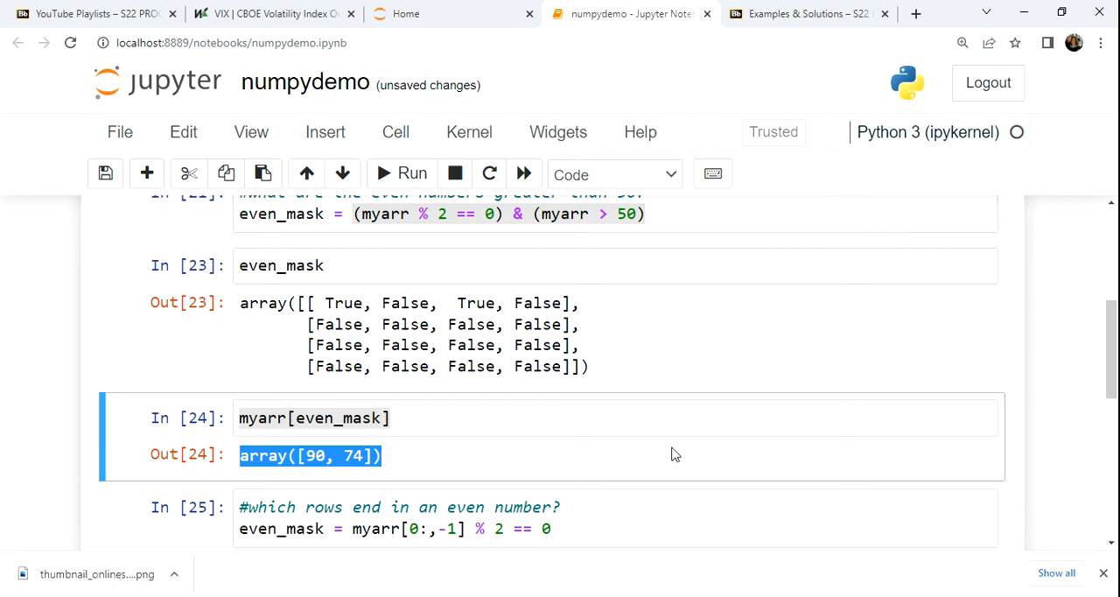
scroll(down, 3)
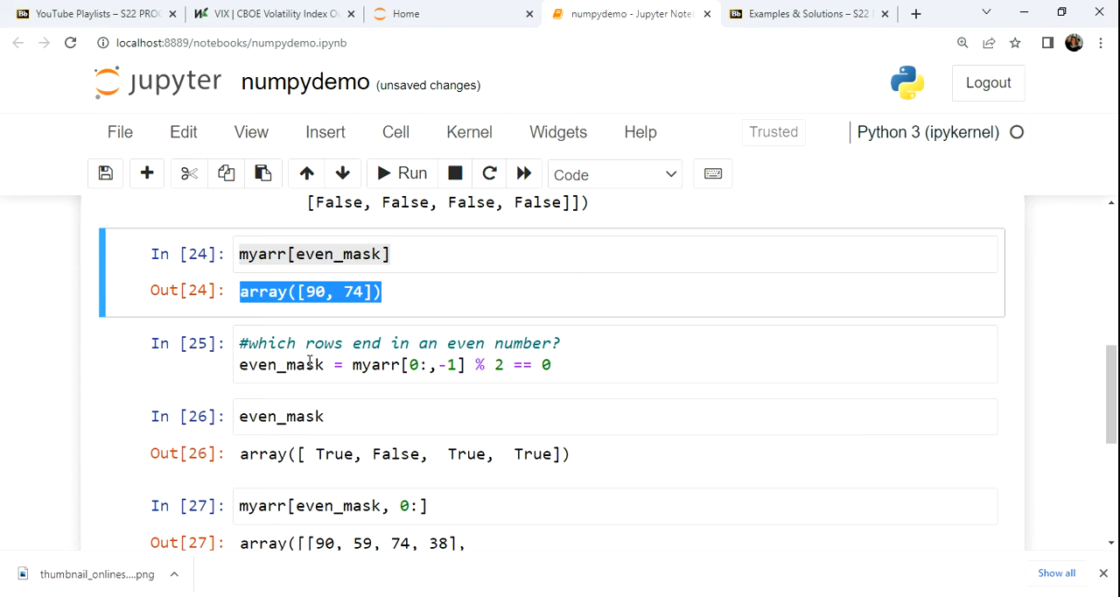
mouse_move(686, 405)
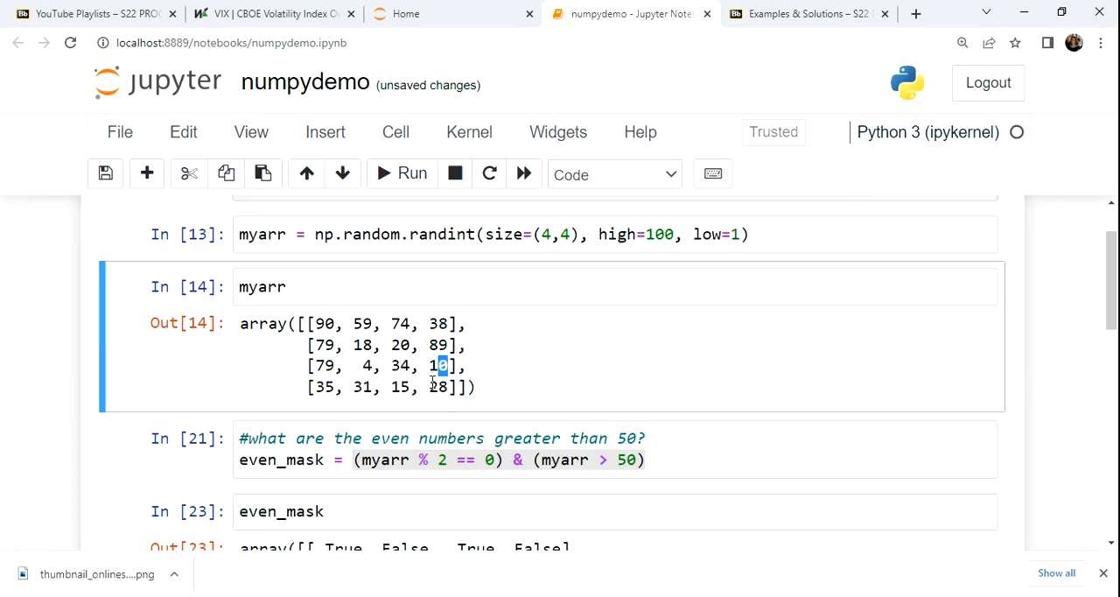
scroll(down, 3)
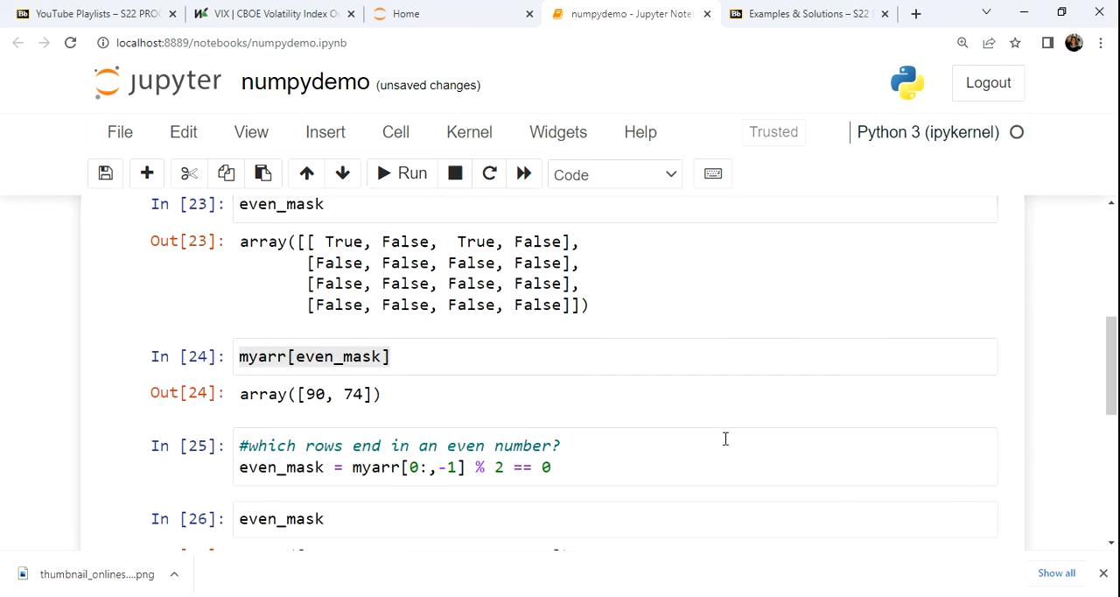
scroll(down, 3)
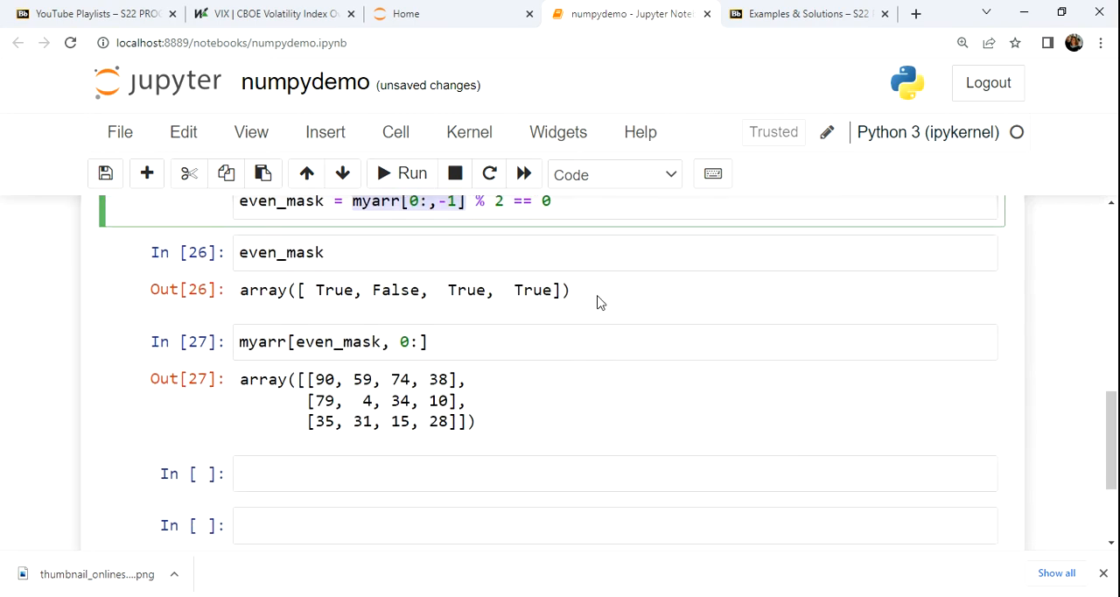
drag(258, 289, 569, 289)
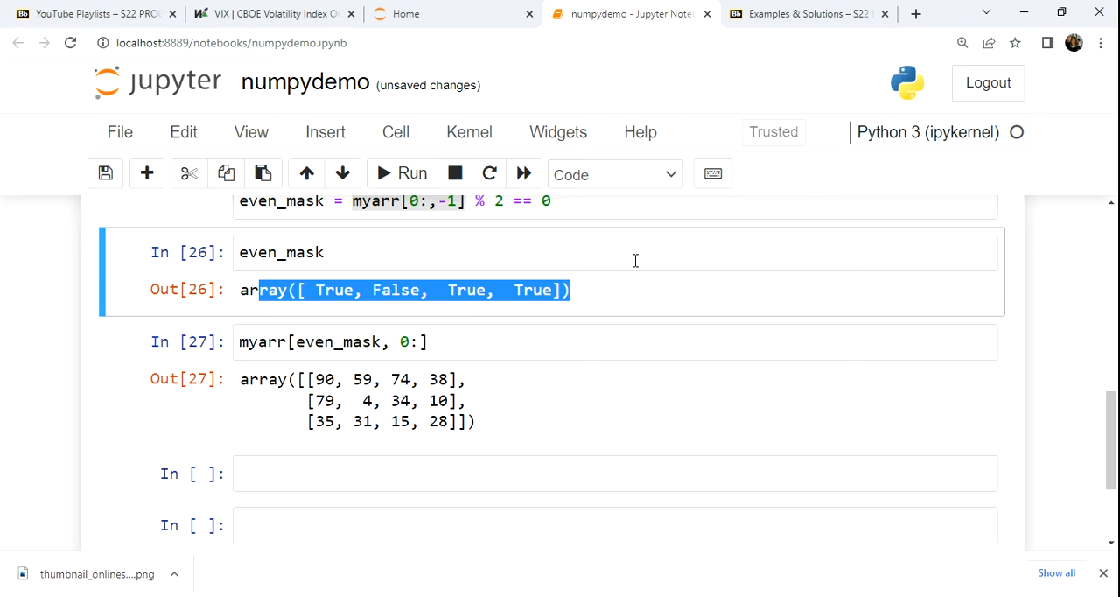
mouse_move(693, 340)
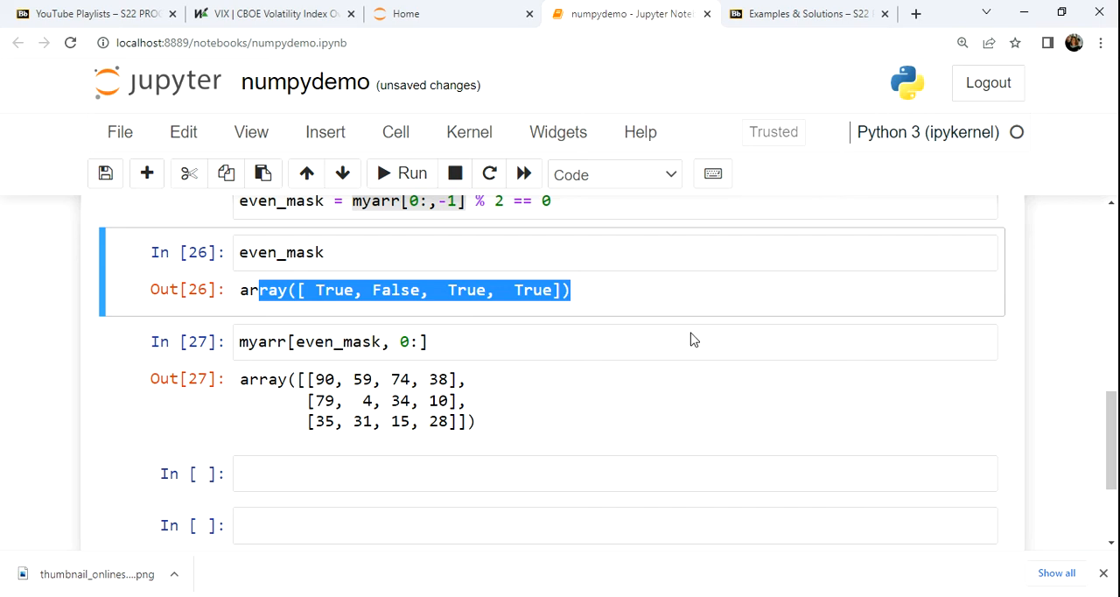
mouse_move(577, 388)
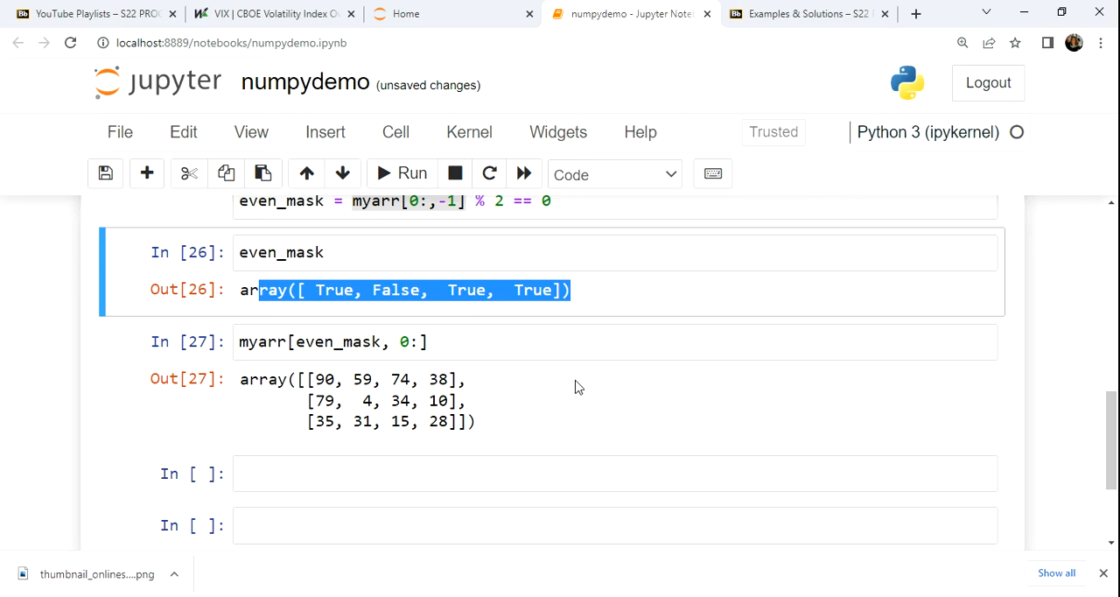
click(315, 341)
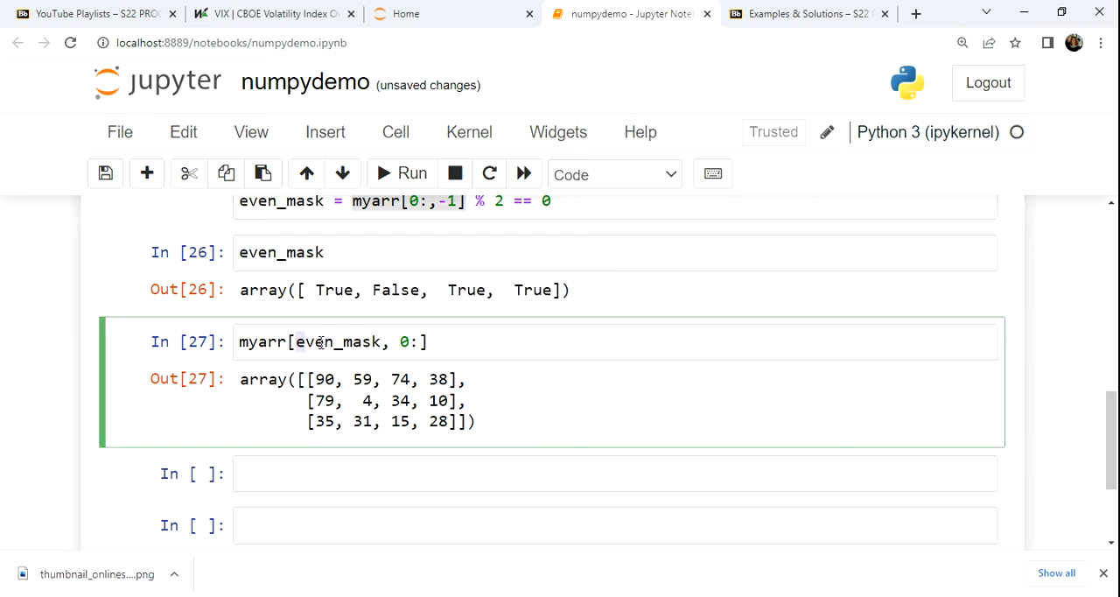
double_click(335, 342)
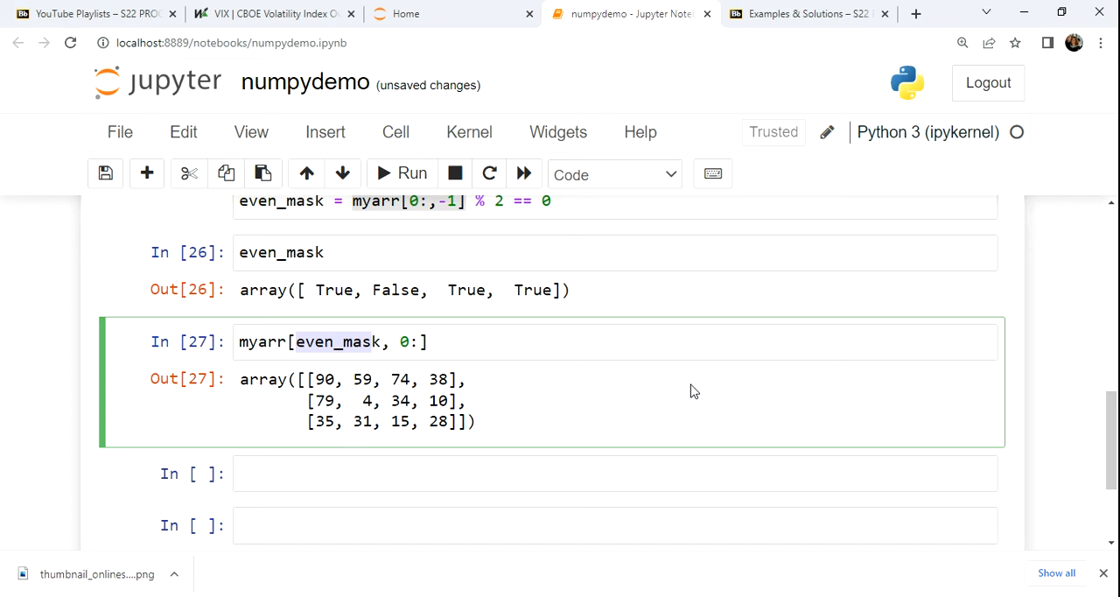
mouse_move(691, 380)
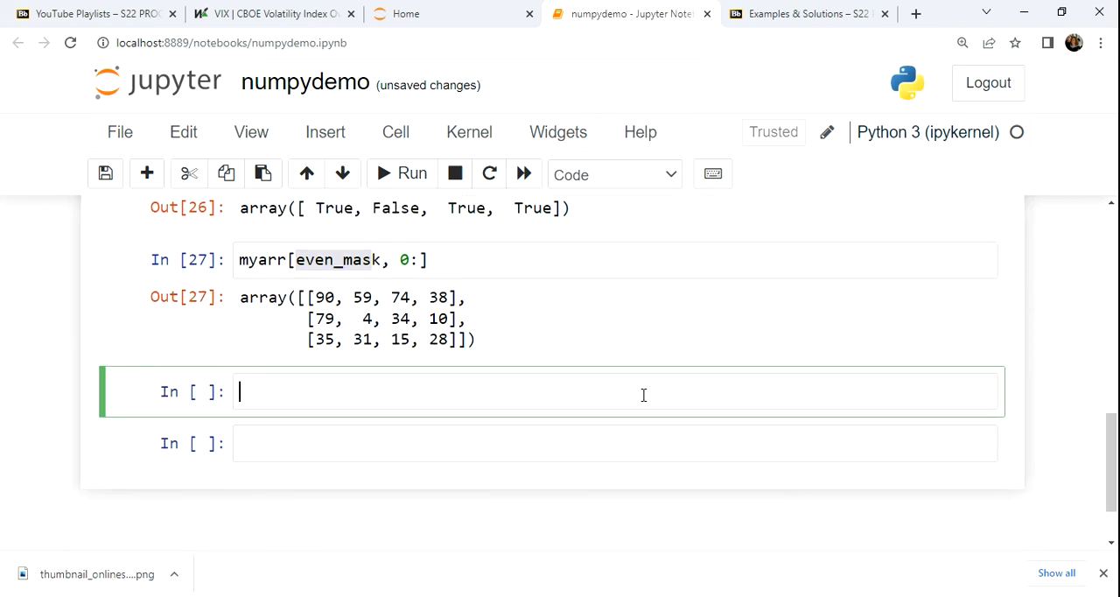
Write the comment '# how many numbers are even and greater than 50?' in a code cell
text(#)
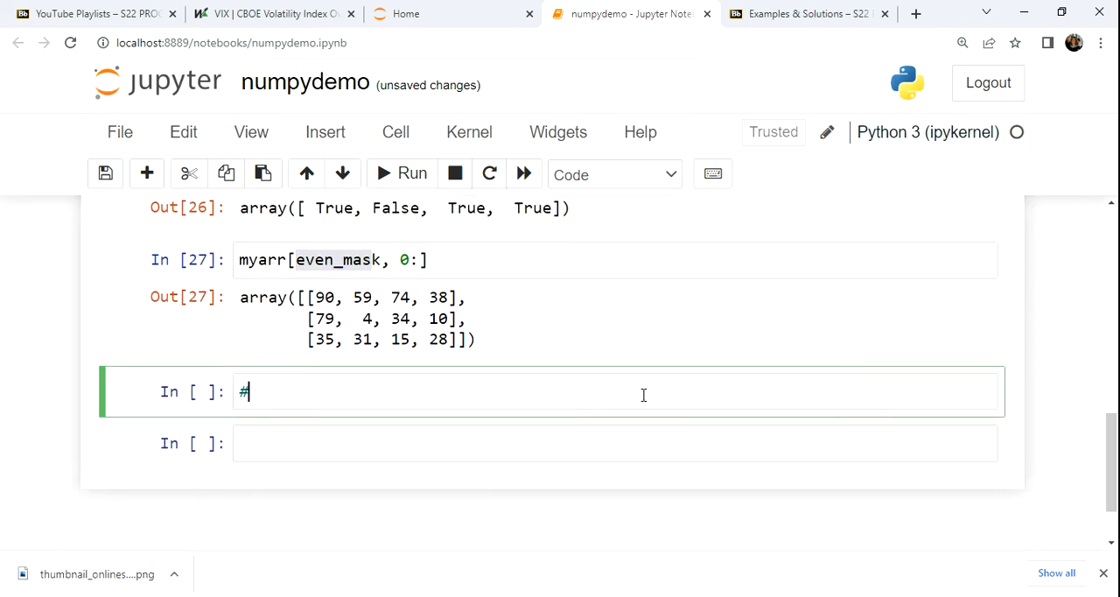
text(how many nu)
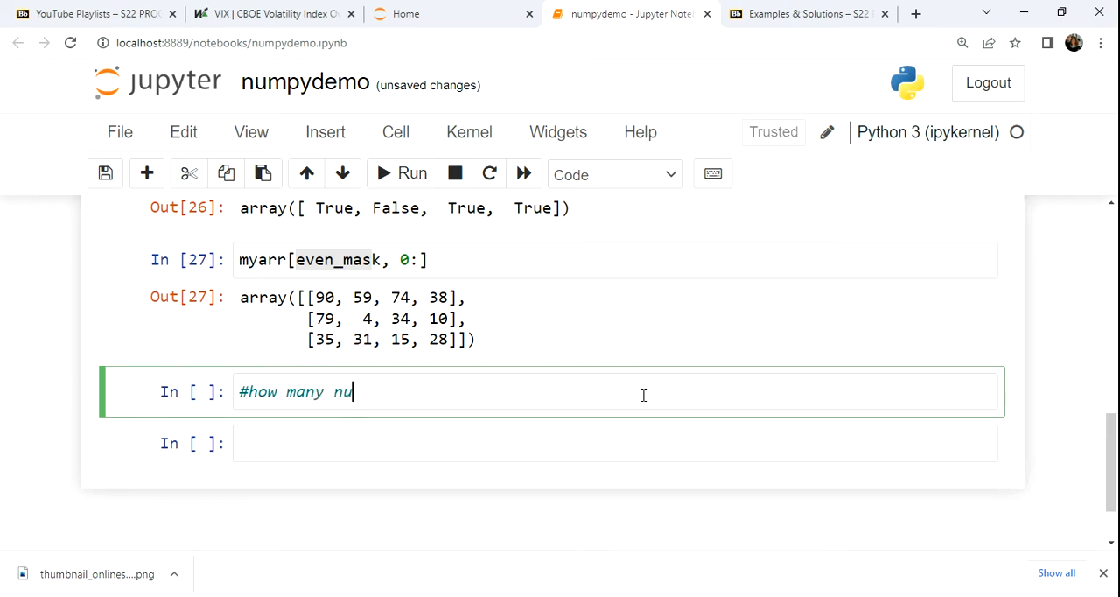
text(mbers are)
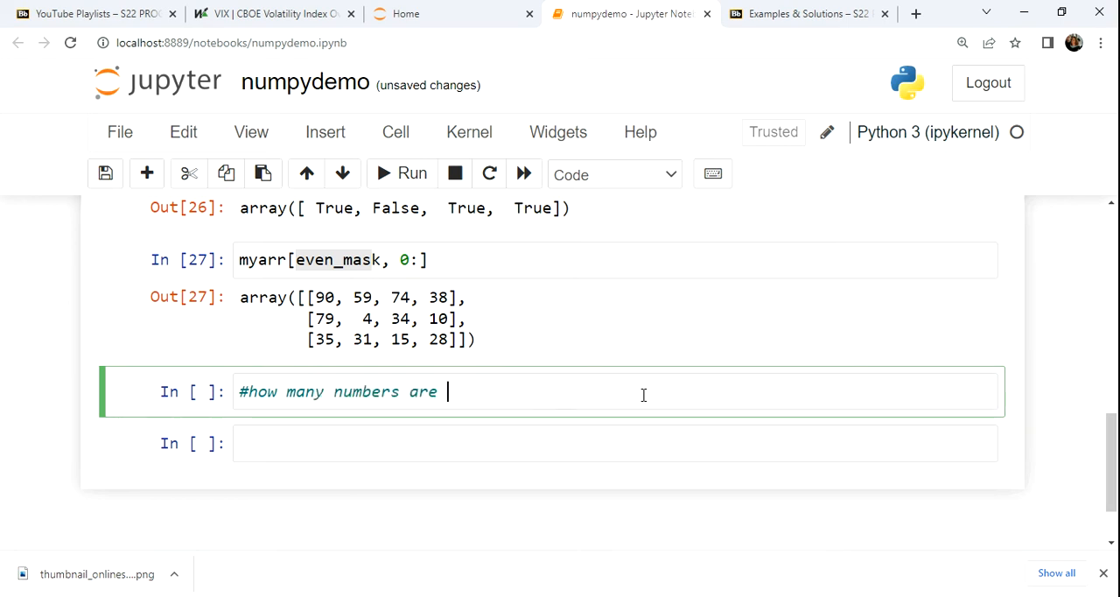
text(even and gr)
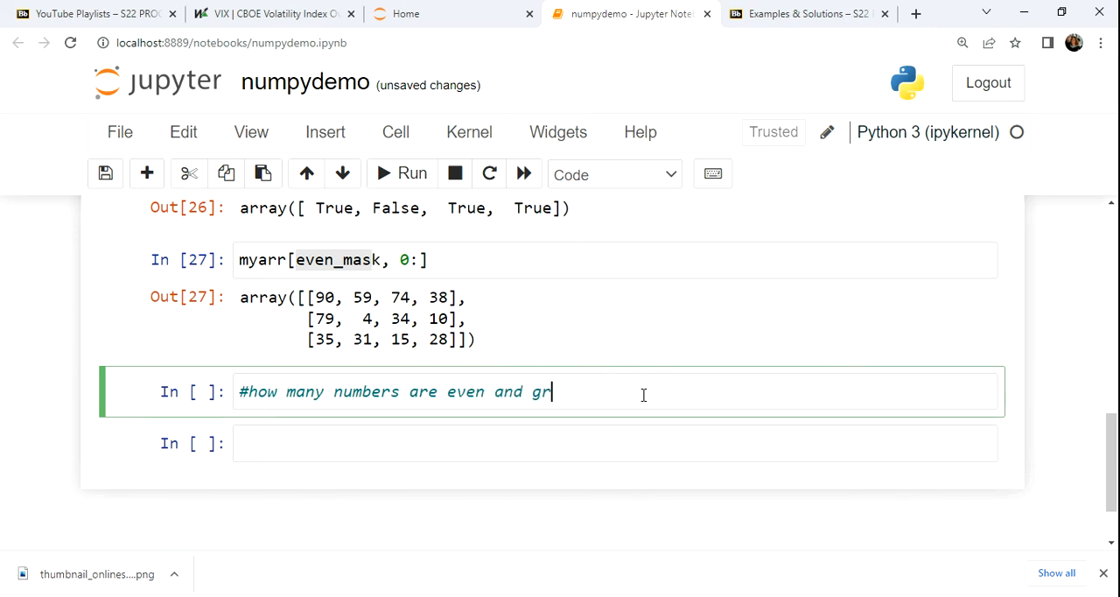
text(eater than)
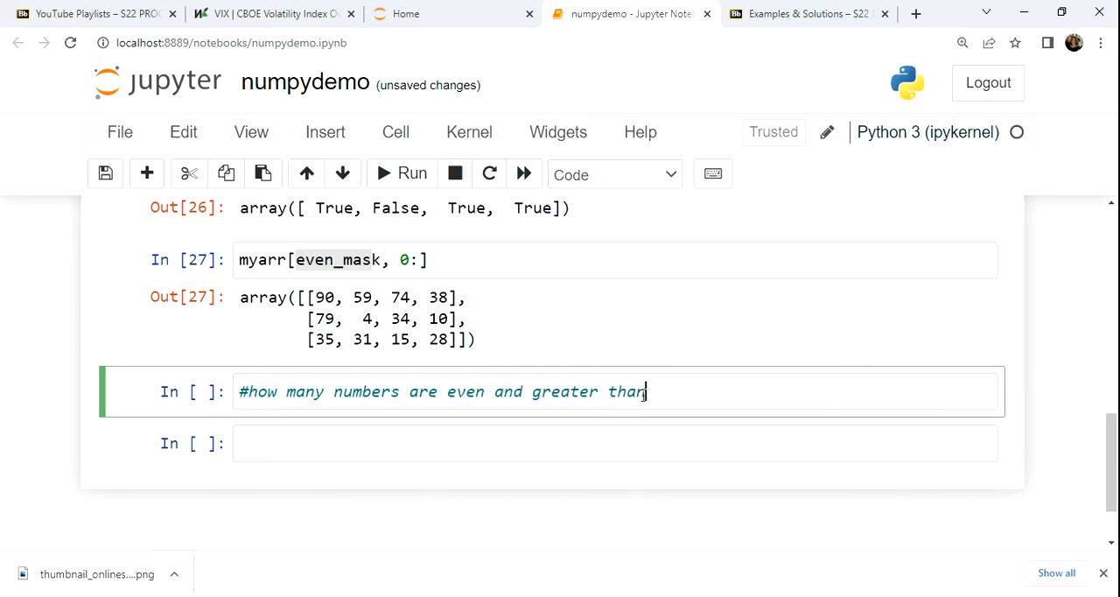
text(50?)
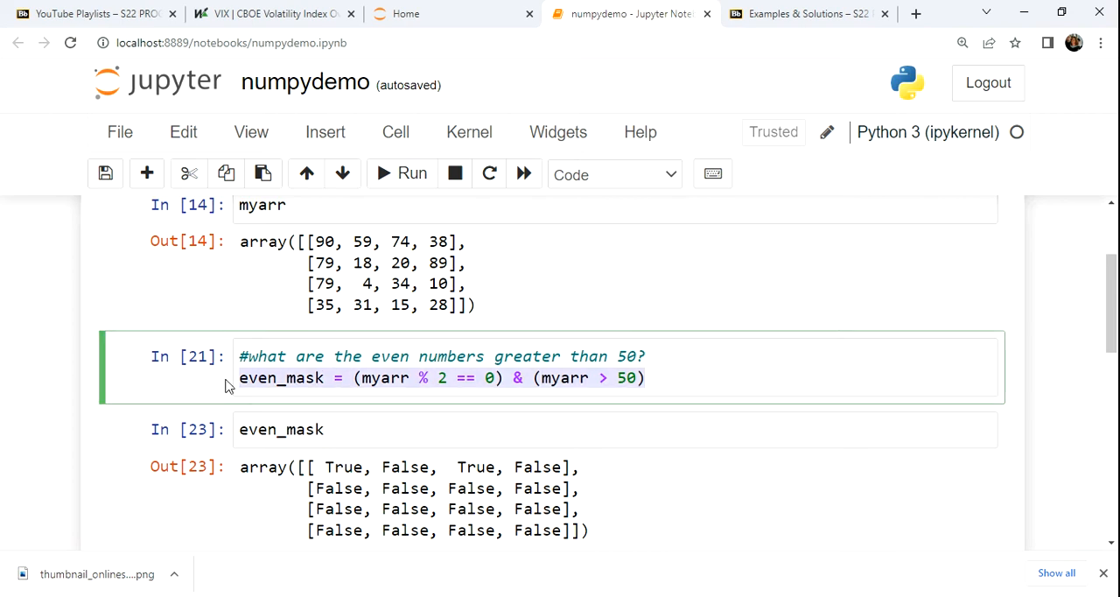
Display even_mask in a new cell and inspect its True and False values in the output
scroll(down, 3)
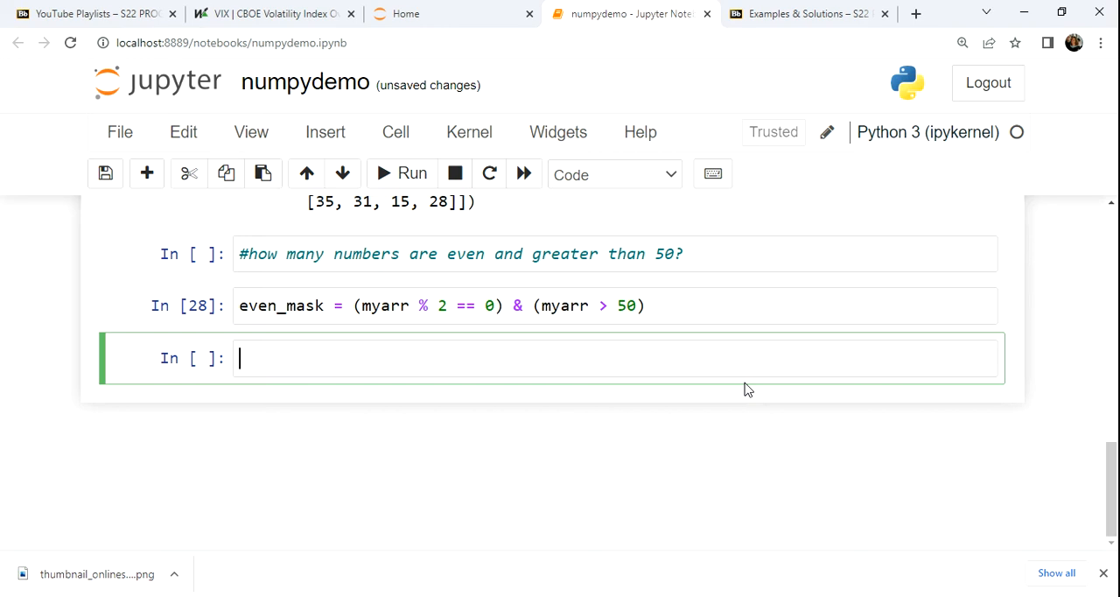
text(even_mask)
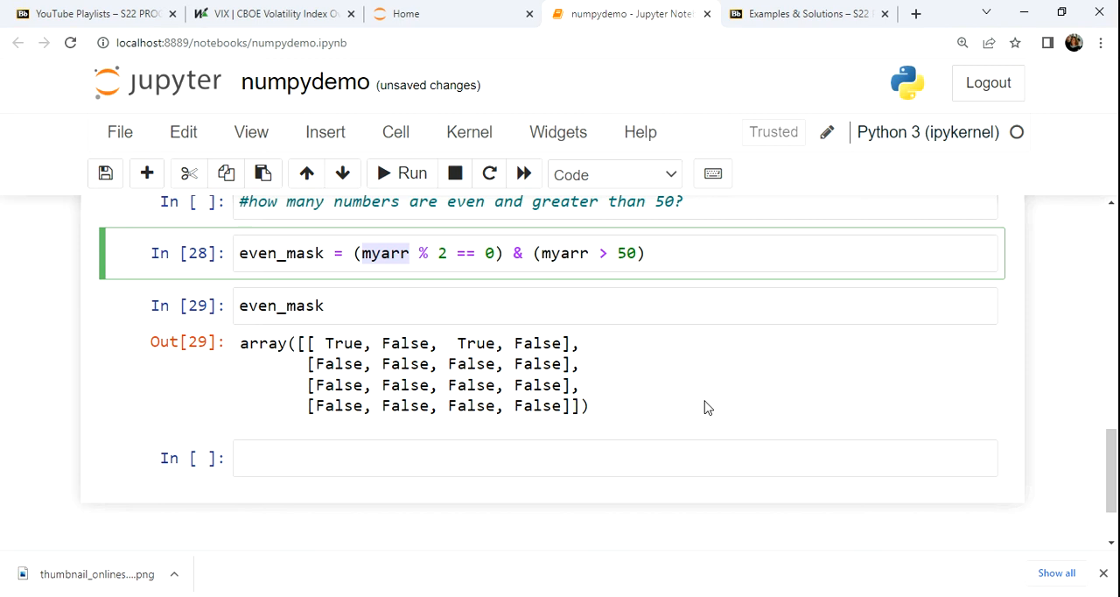
click(439, 456)
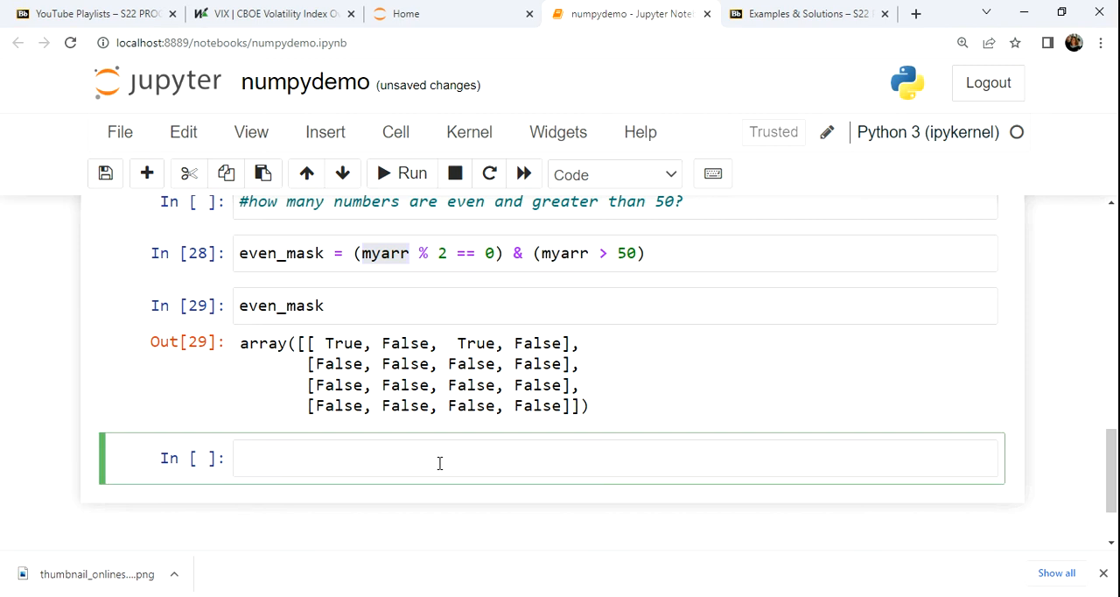
double_click(404, 343)
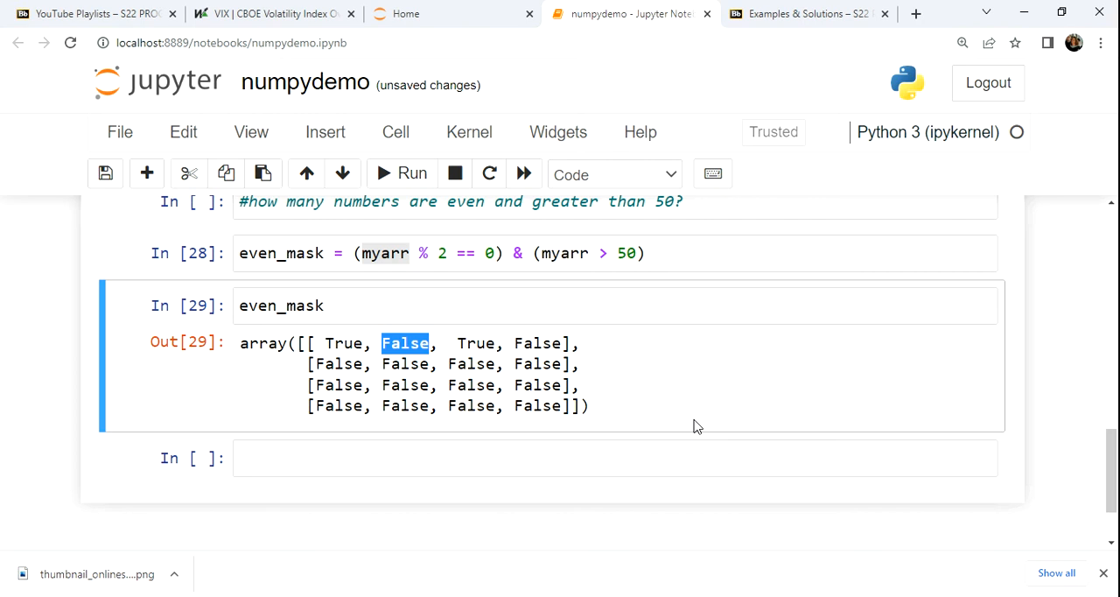
double_click(476, 343)
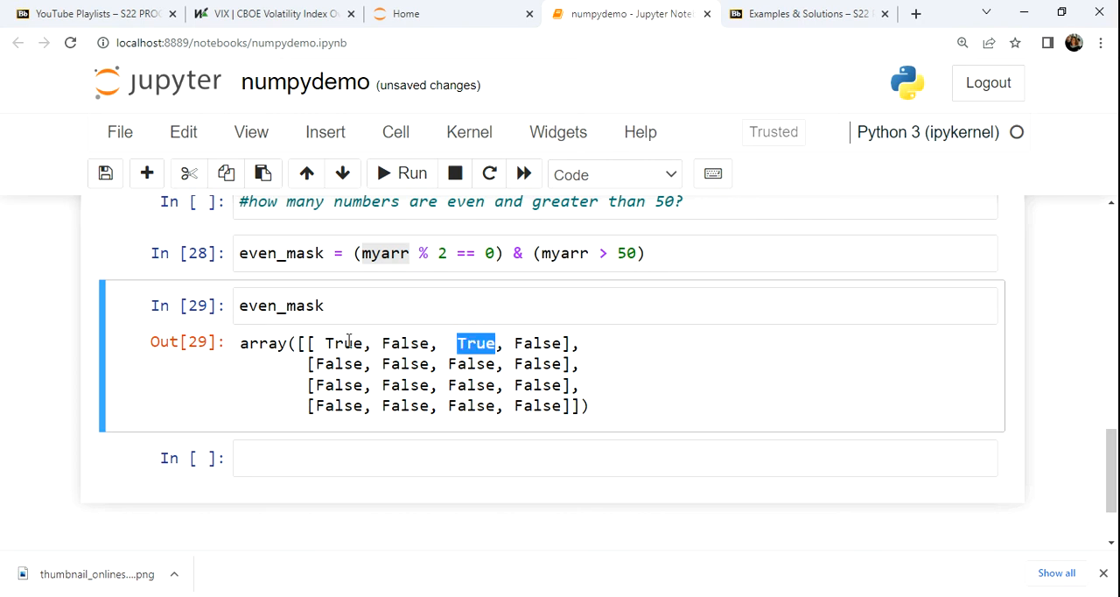
double_click(343, 343)
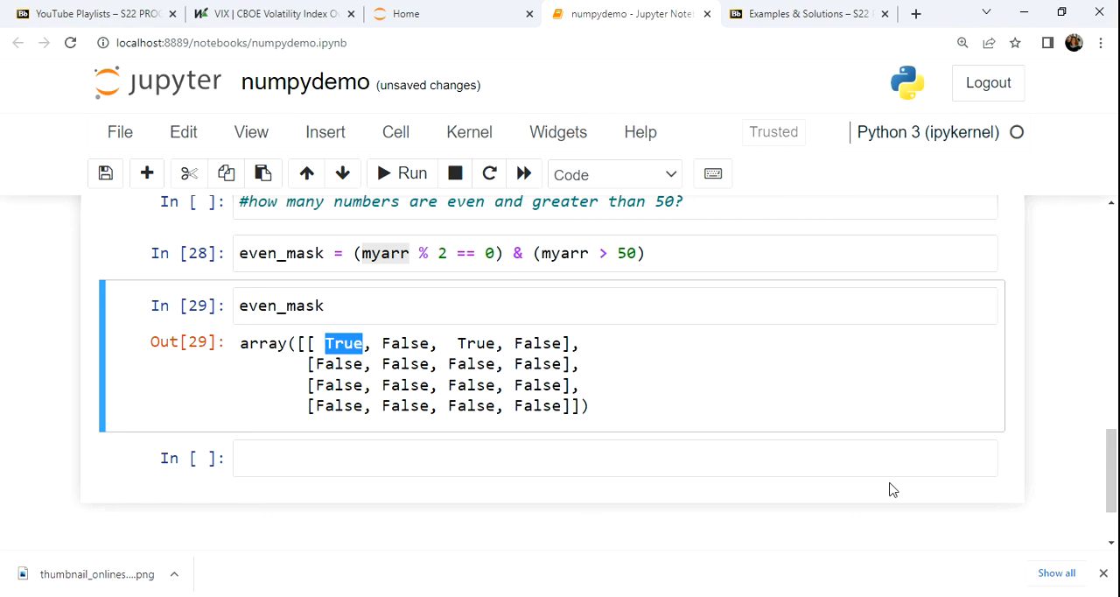
Run np.count_nonzero(even_mask) in the empty cell to count the True entries
click(612, 458)
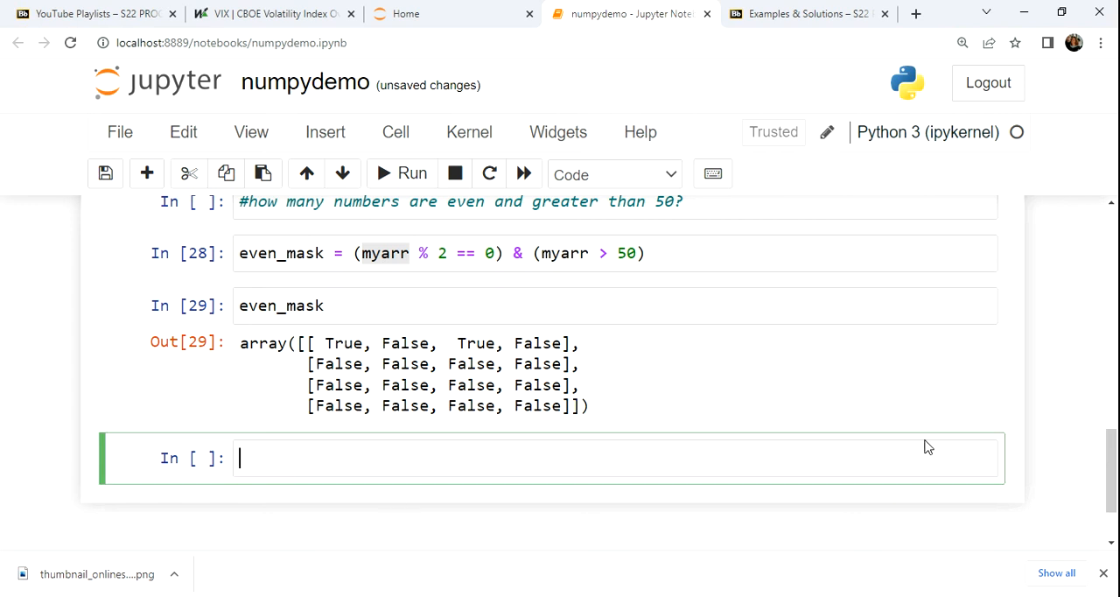
text(np)
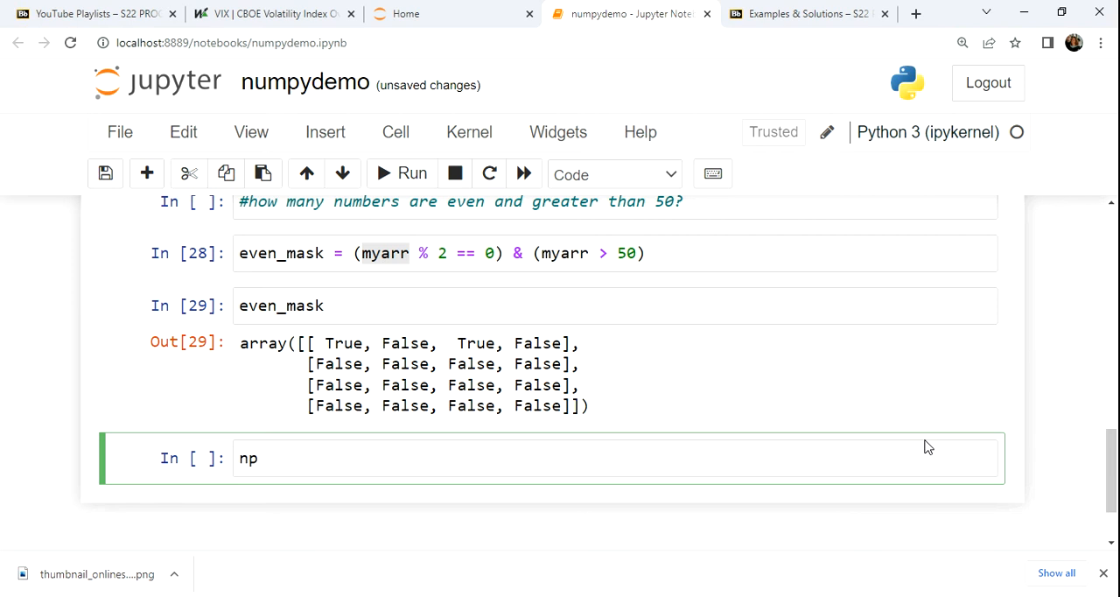
text(.)
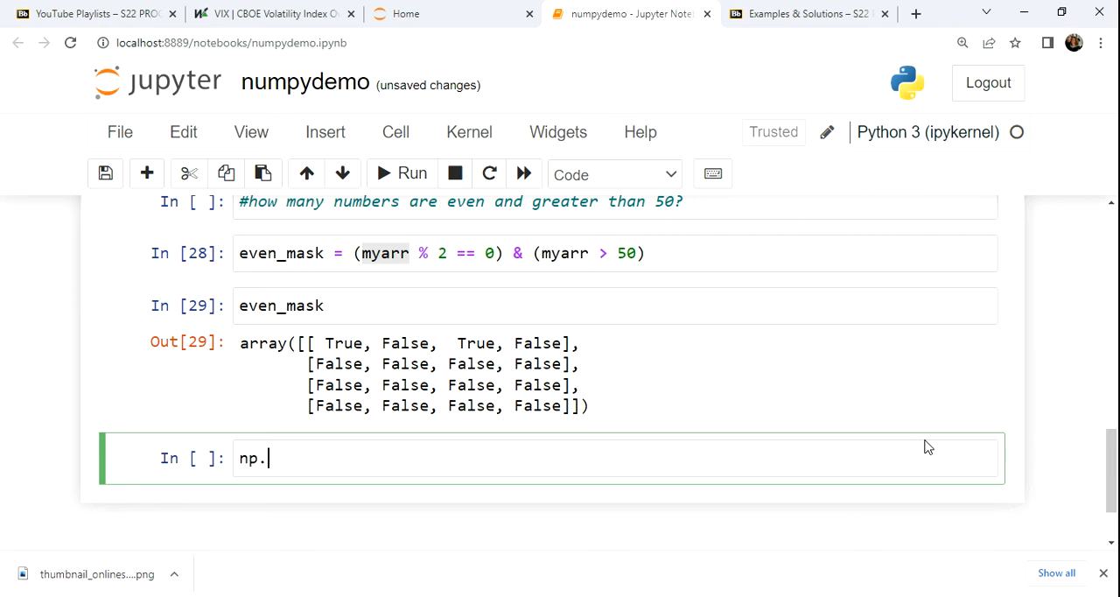
text(count)
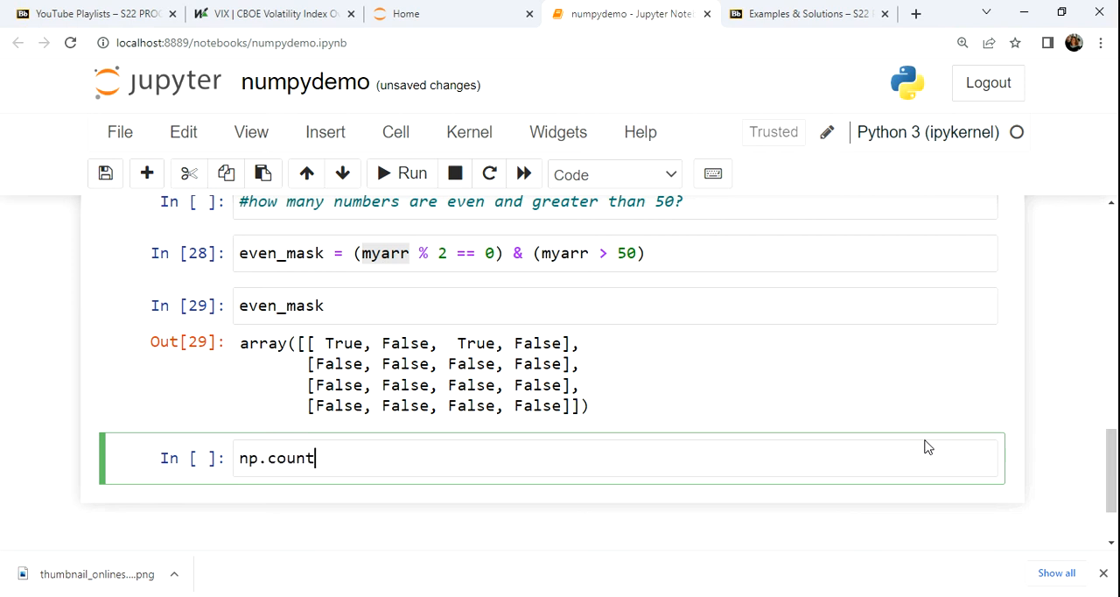
text(_nonze)
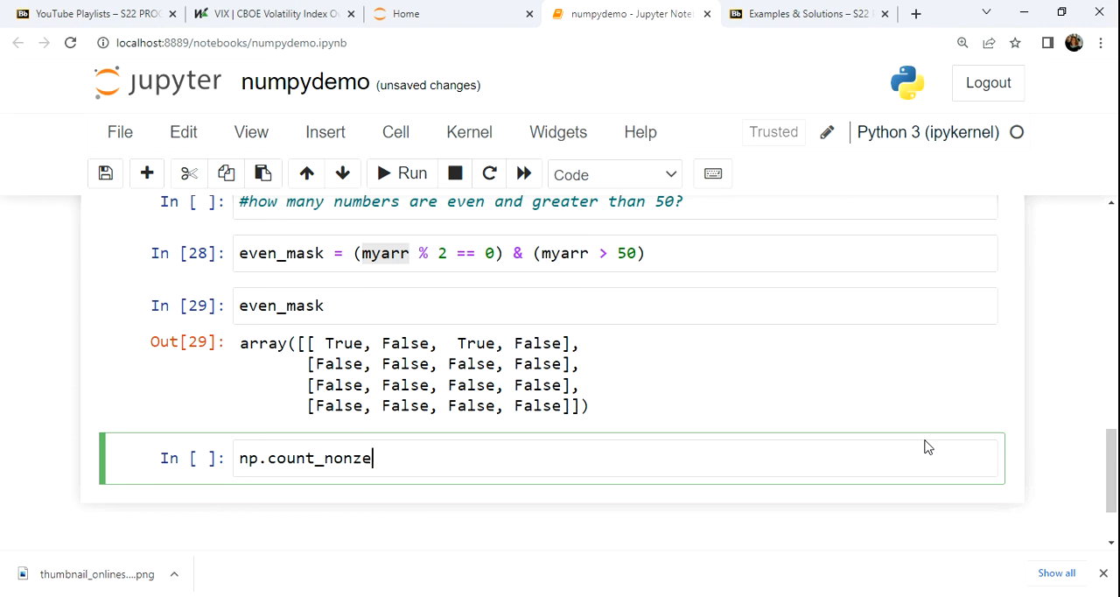
text(ro())
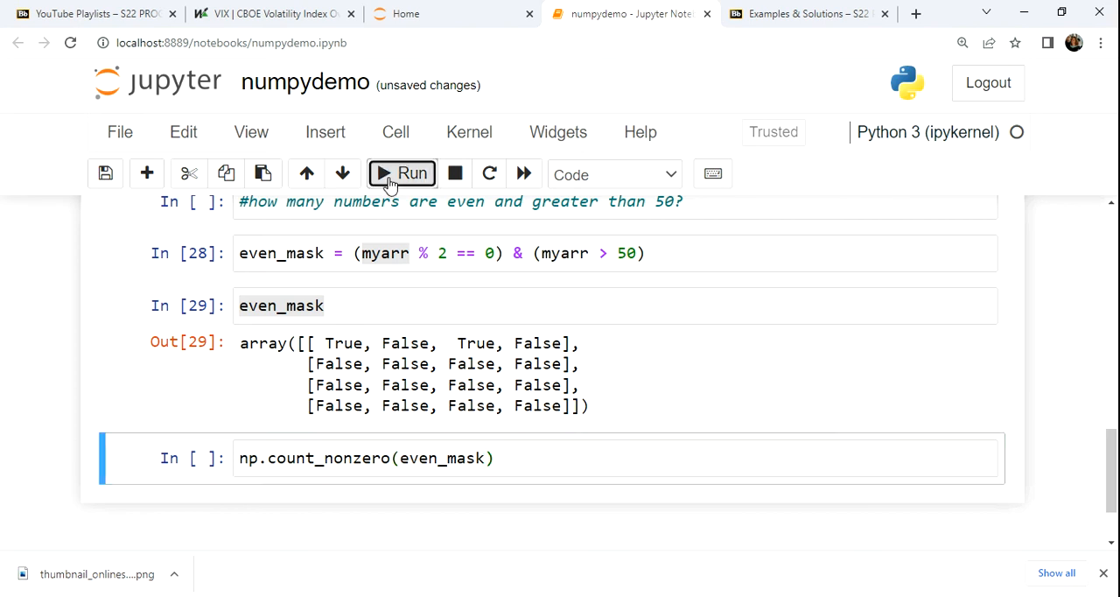
click(402, 173)
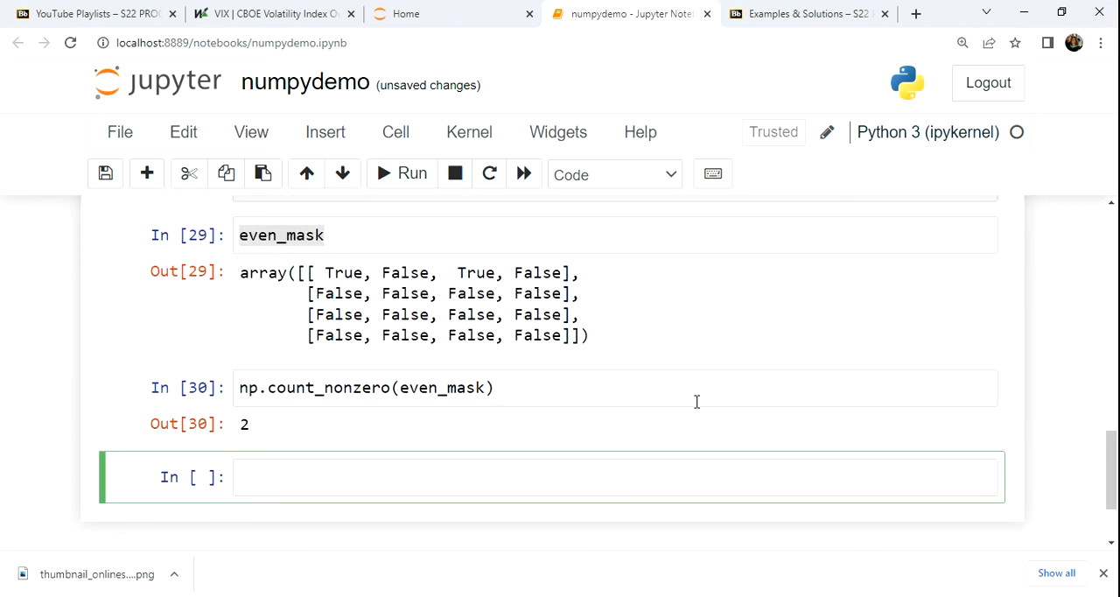
mouse_move(652, 426)
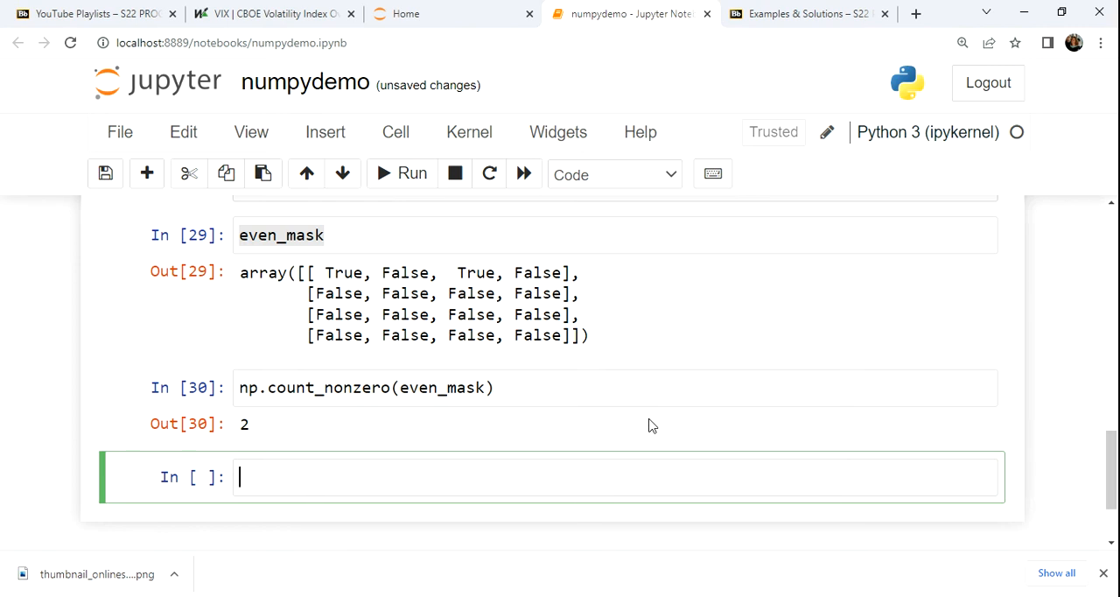
mouse_move(420, 387)
text(,)
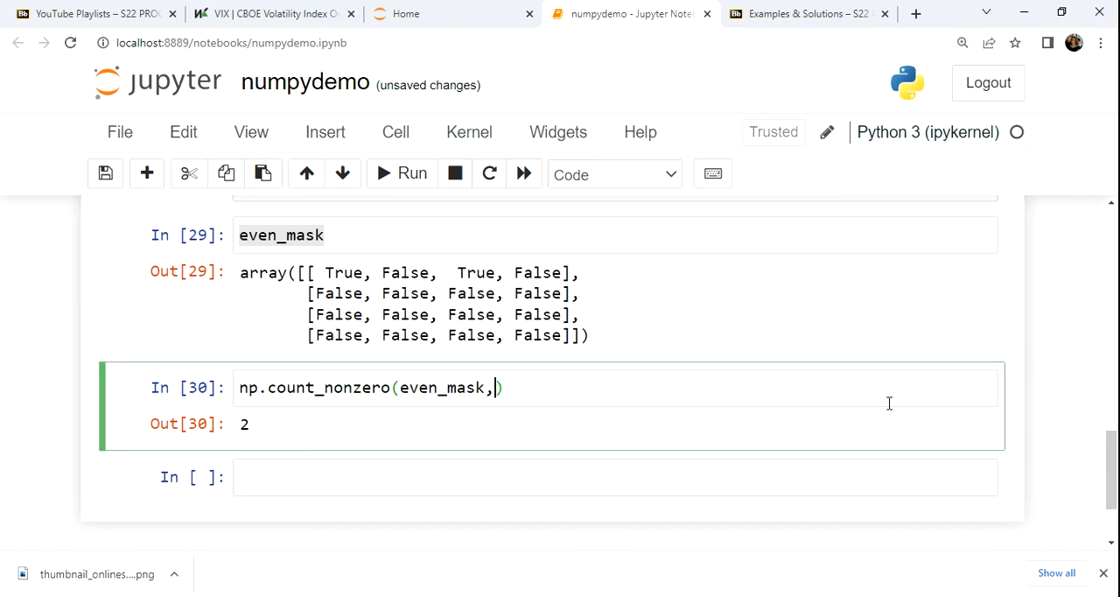
Count even_mask per column with axis=0 (1, 0, 1, 0), then rerun without axis for 2
text(axis)
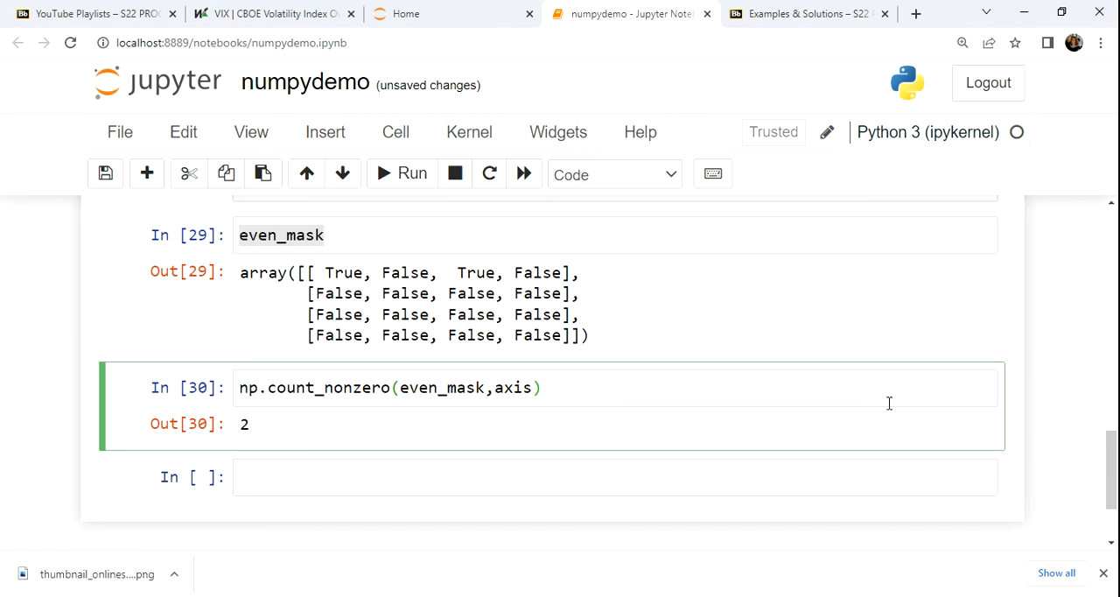
text(=0)
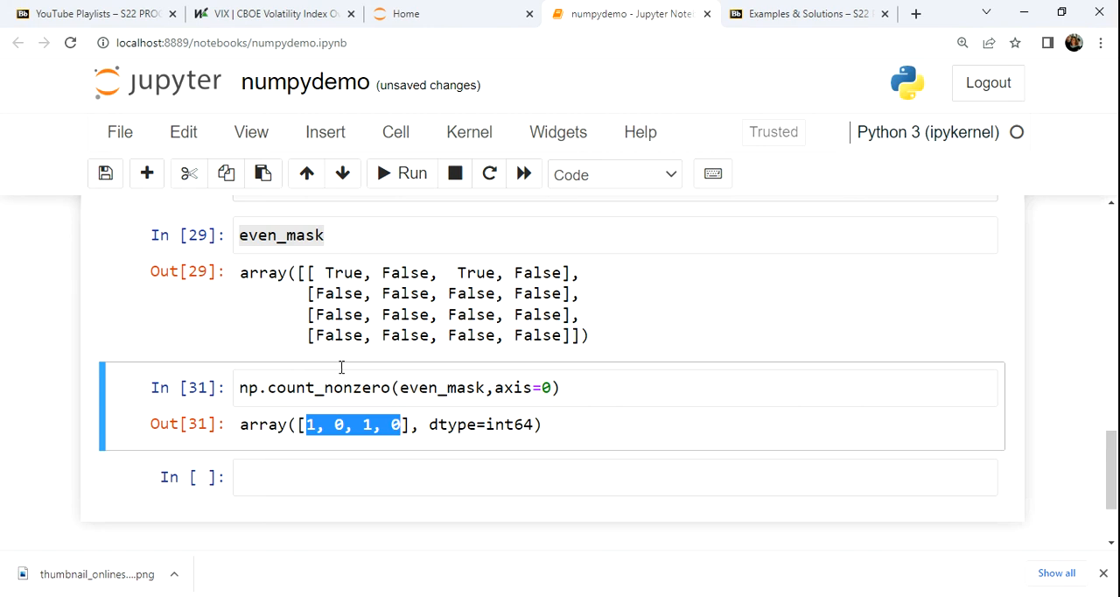
mouse_move(348, 265)
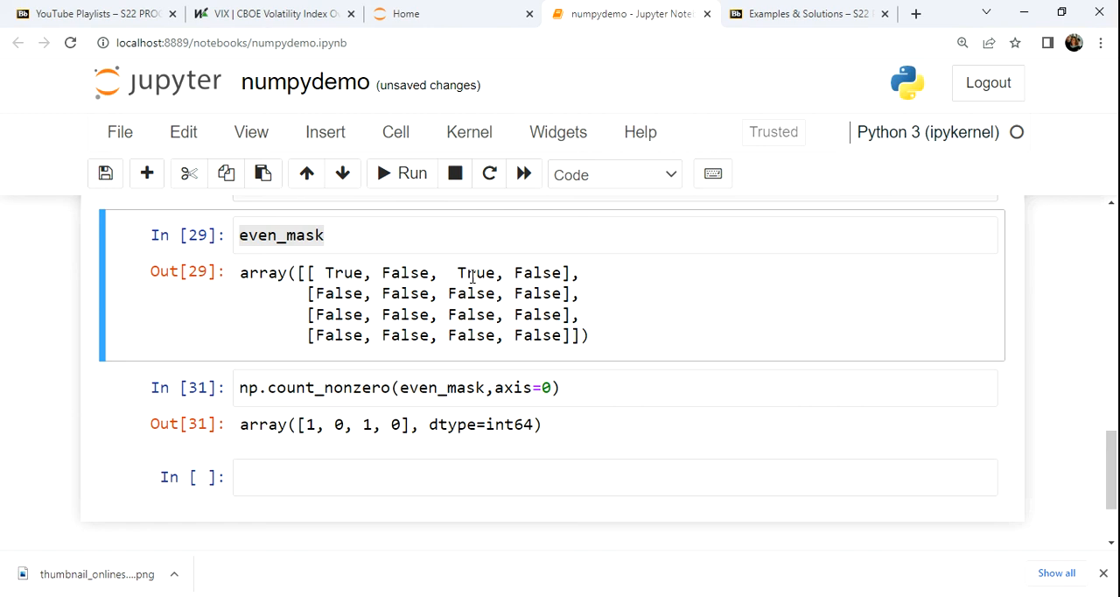
double_click(476, 272)
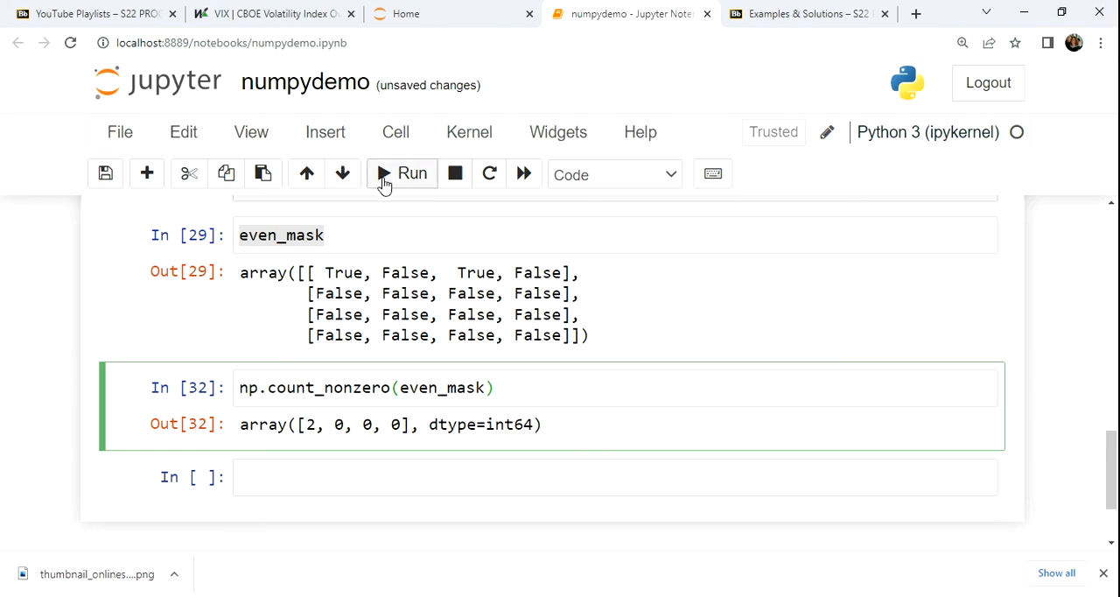
click(401, 173)
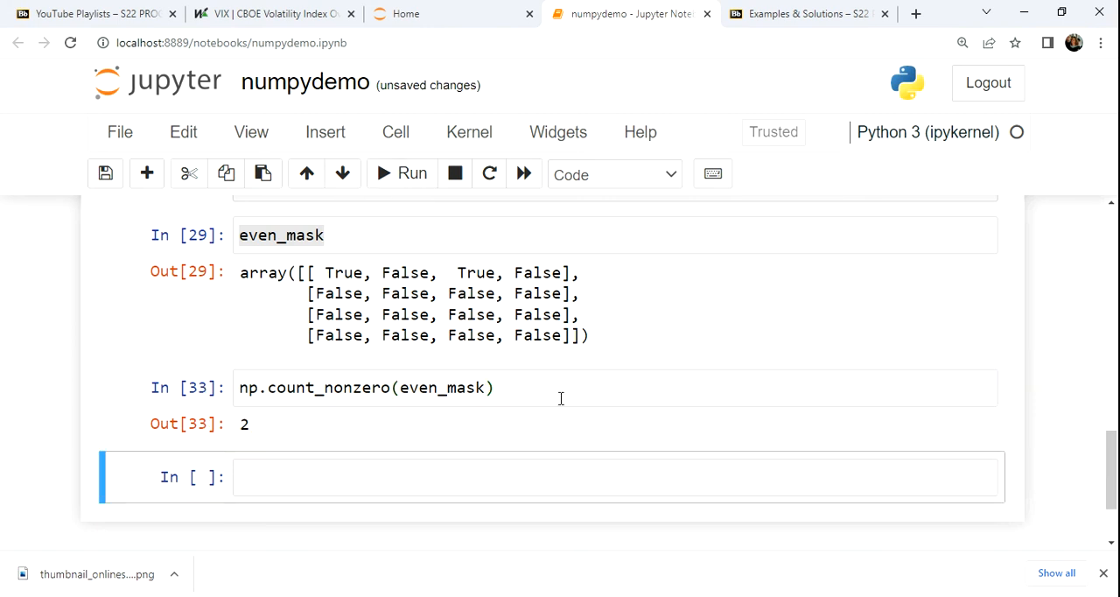